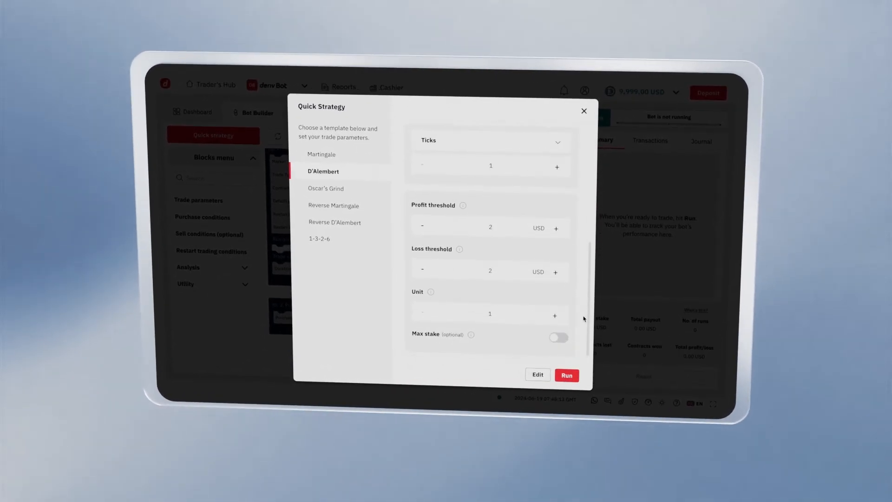
# - Load the D'Alembert quick strategy into Bot Builder as editable blocks via Edit, without running it
pyautogui.click(567, 374)
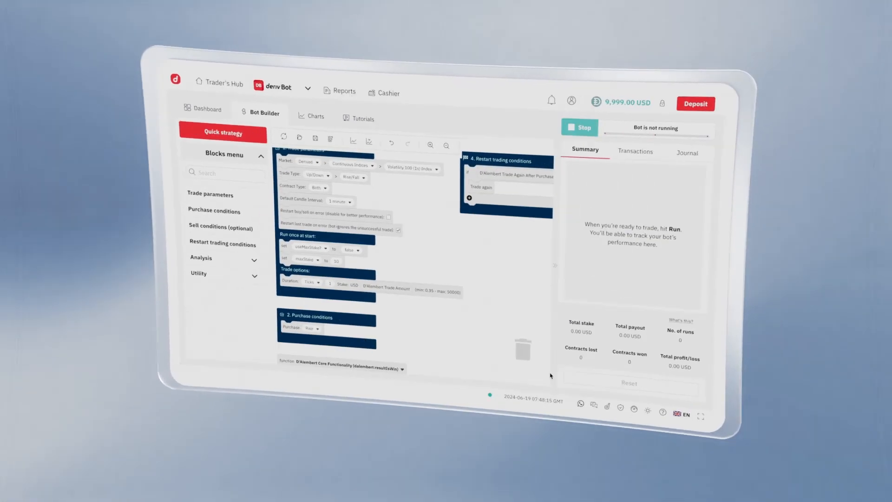